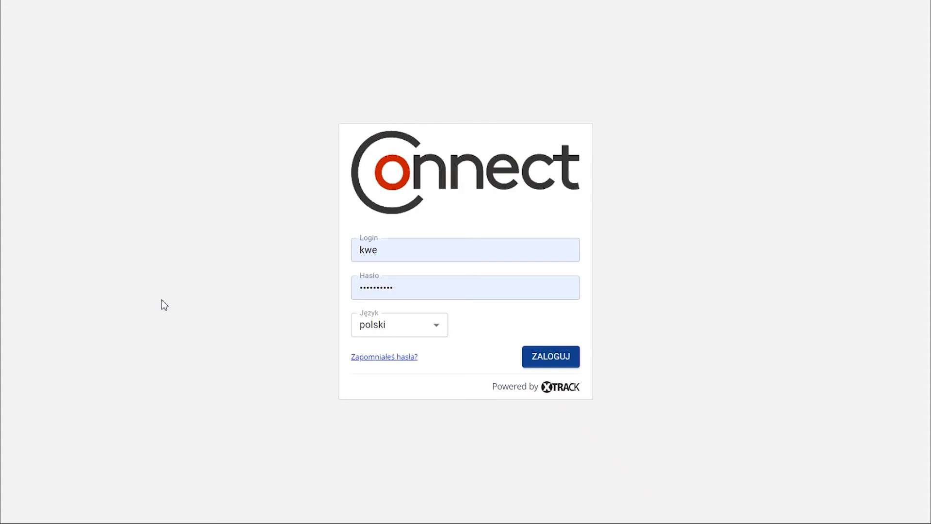
mouse_move(342, 244)
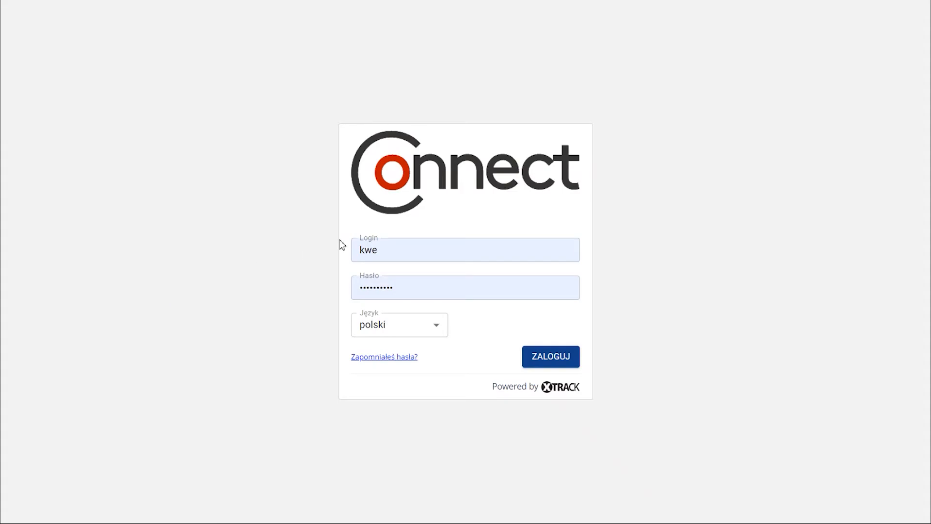
Choose english from the Język list and log in with the entered credentials
left_click(465, 287)
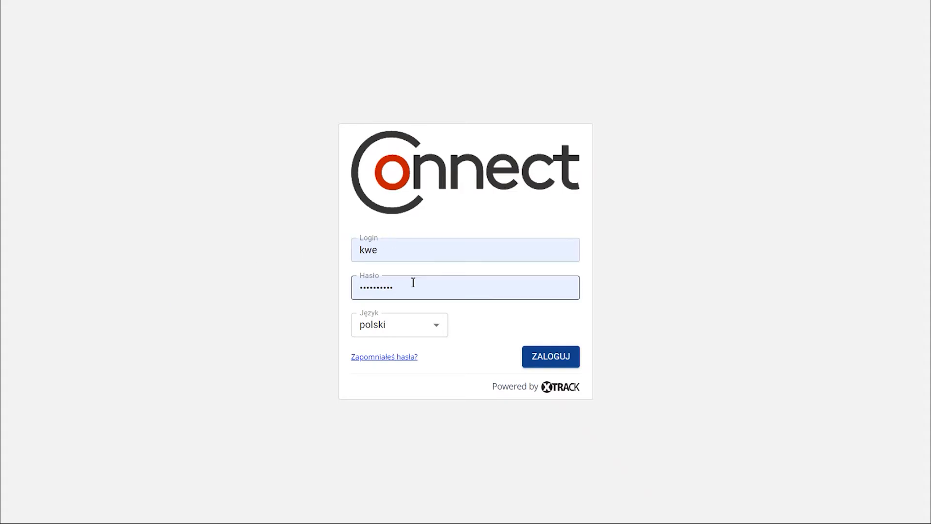
left_click(398, 324)
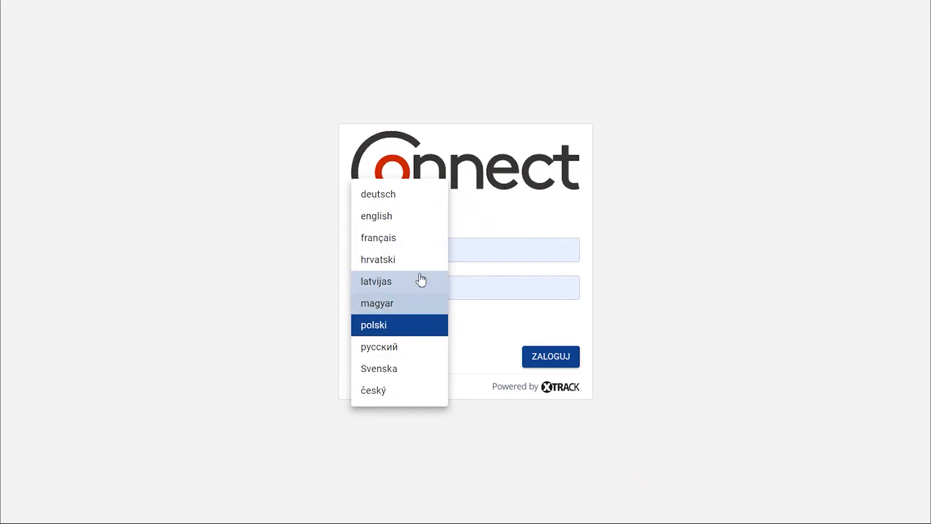
left_click(376, 215)
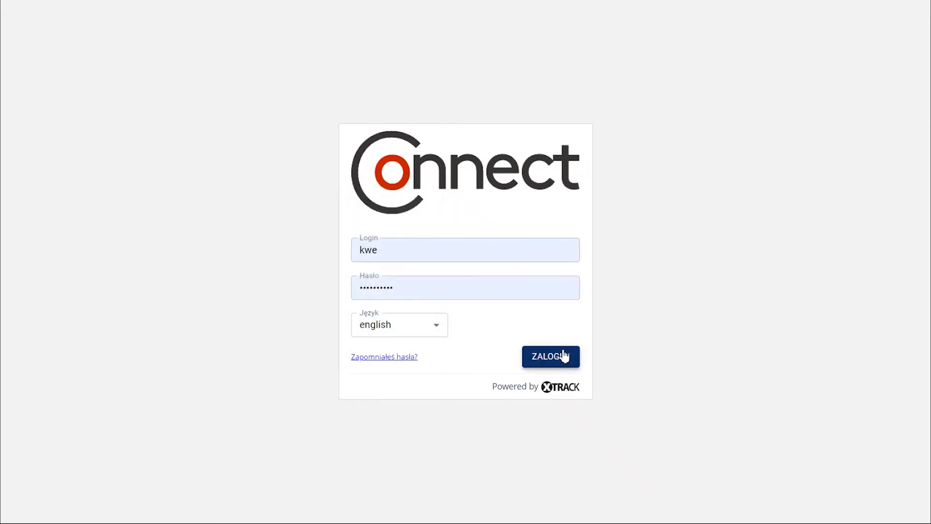
left_click(550, 357)
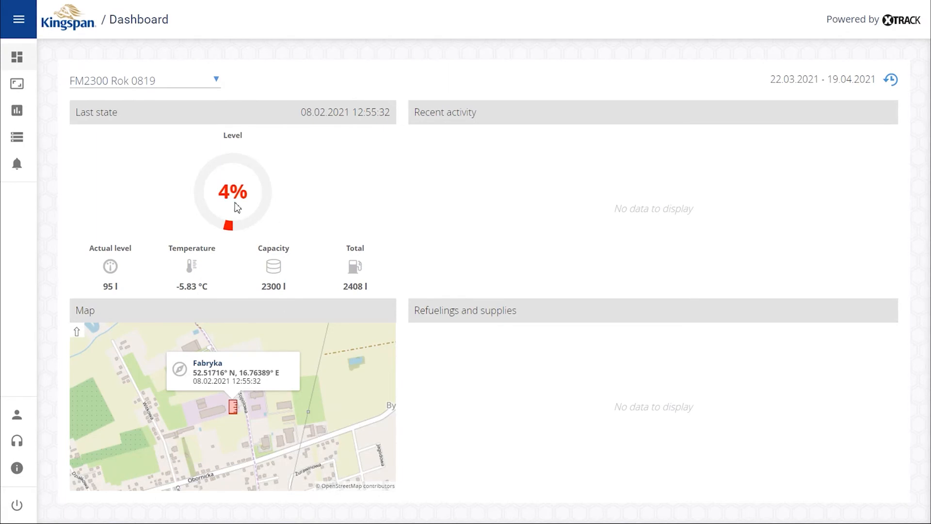
Reach the Registers section from the expanded sidebar navigation
left_click(18, 19)
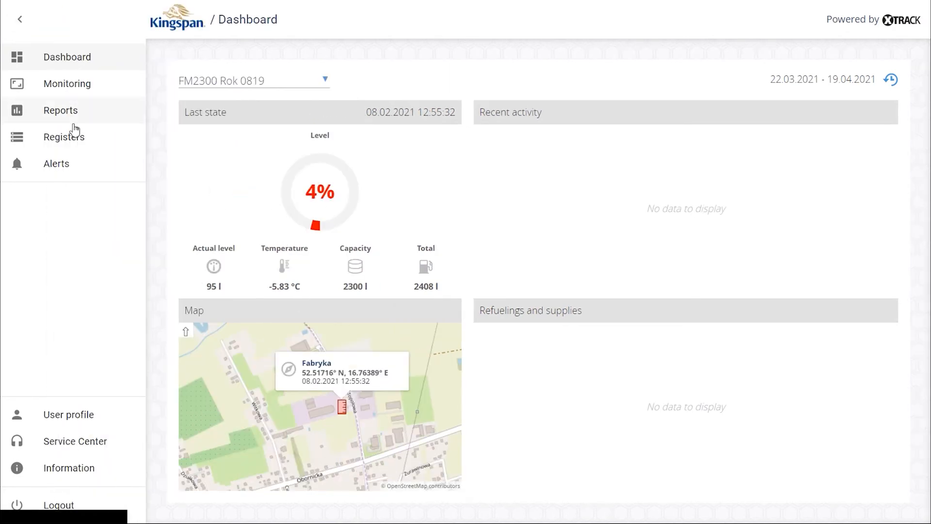
left_click(64, 137)
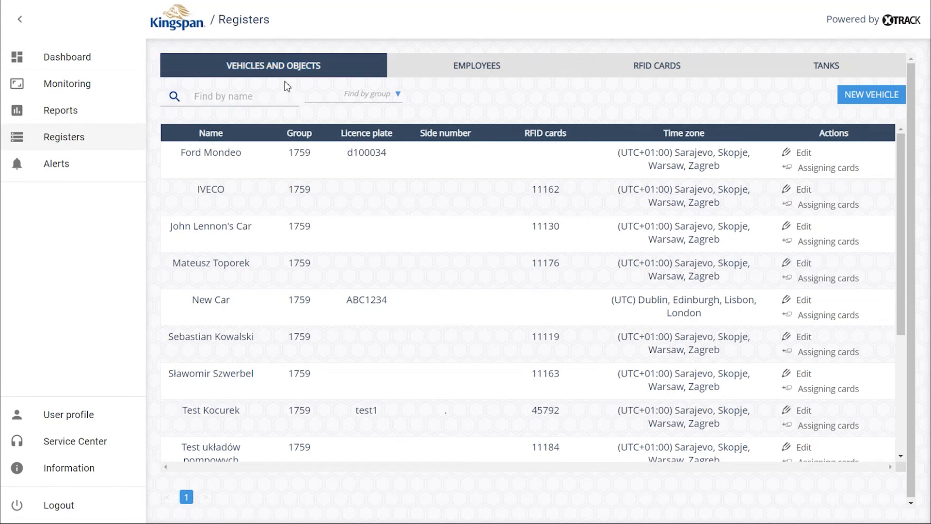
mouse_move(287, 89)
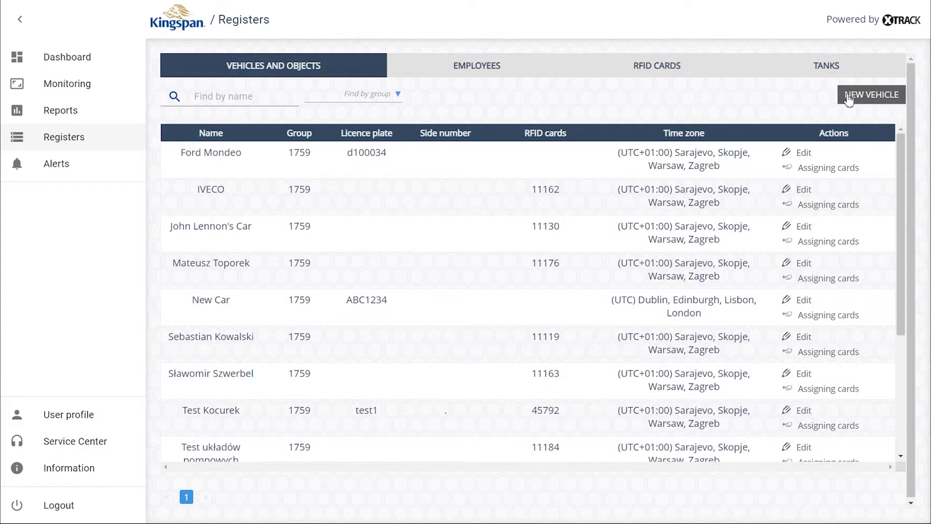
Fill a new vehicle form: name New Car, group 1759, plate ABC1234, Dublin time zone
left_click(871, 95)
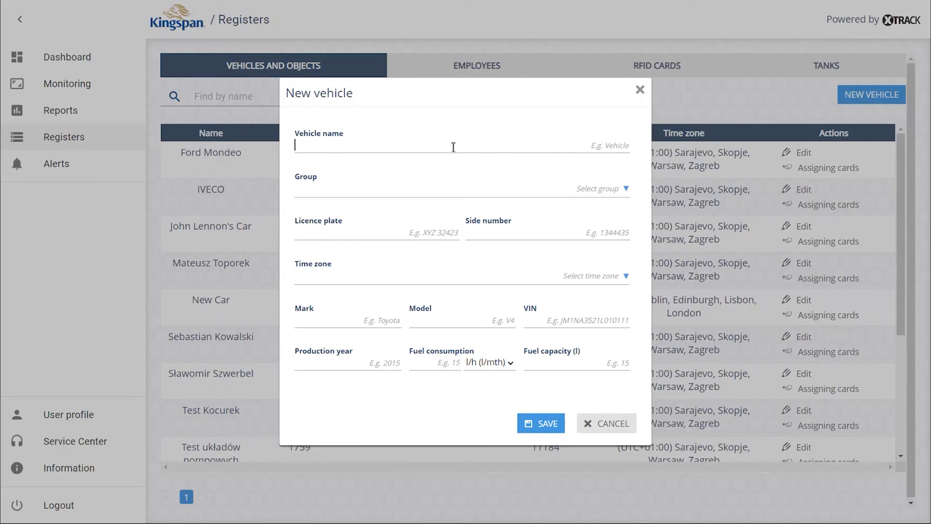
type("New C")
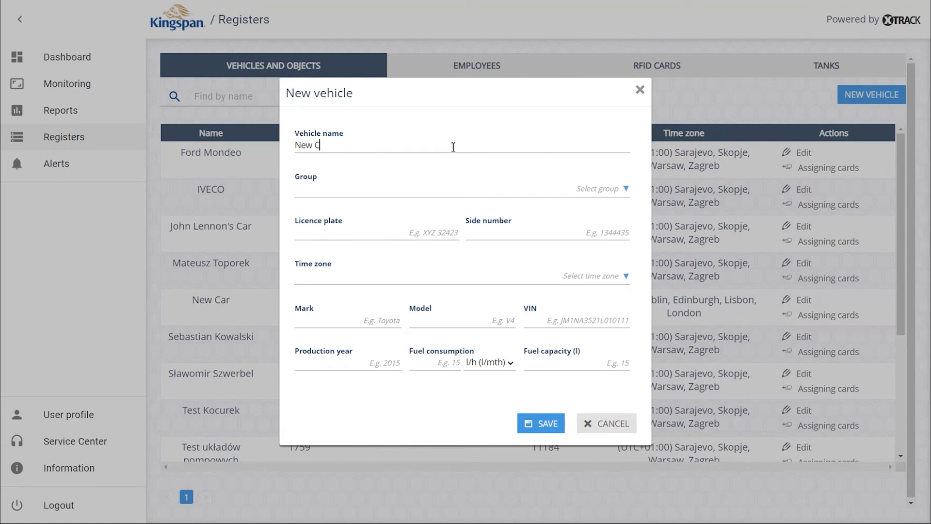
type("ar")
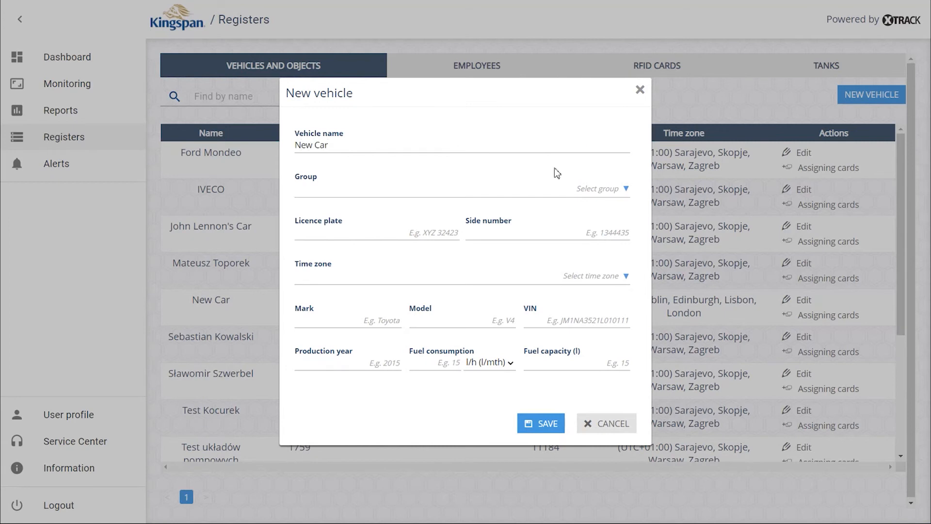
left_click(602, 188)
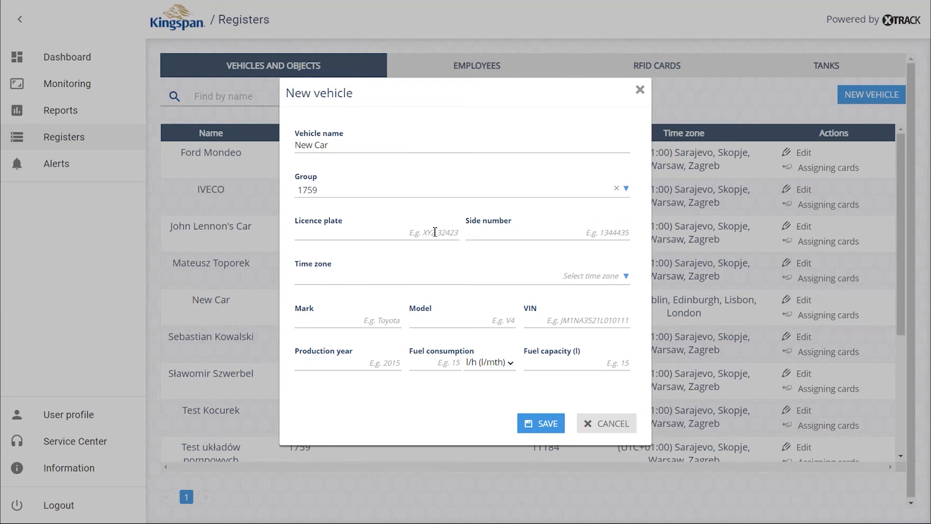
type("ABC")
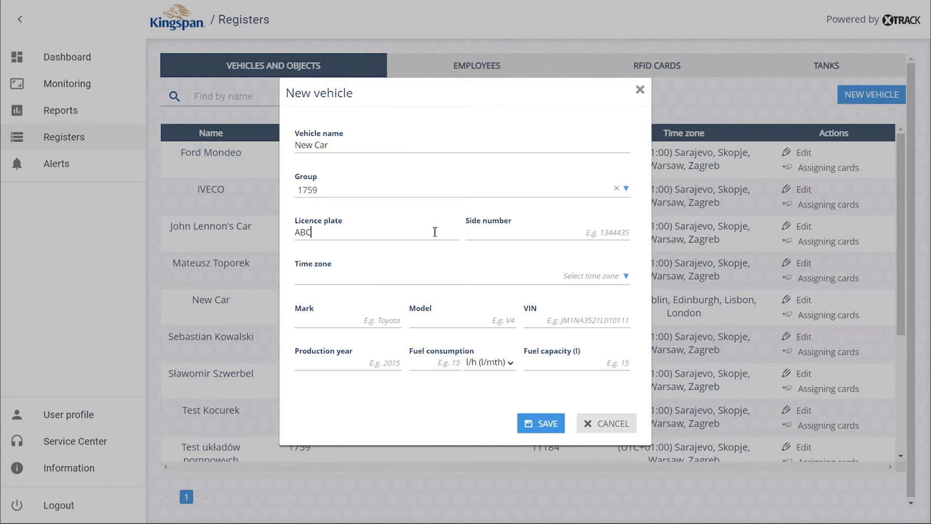
type("1234")
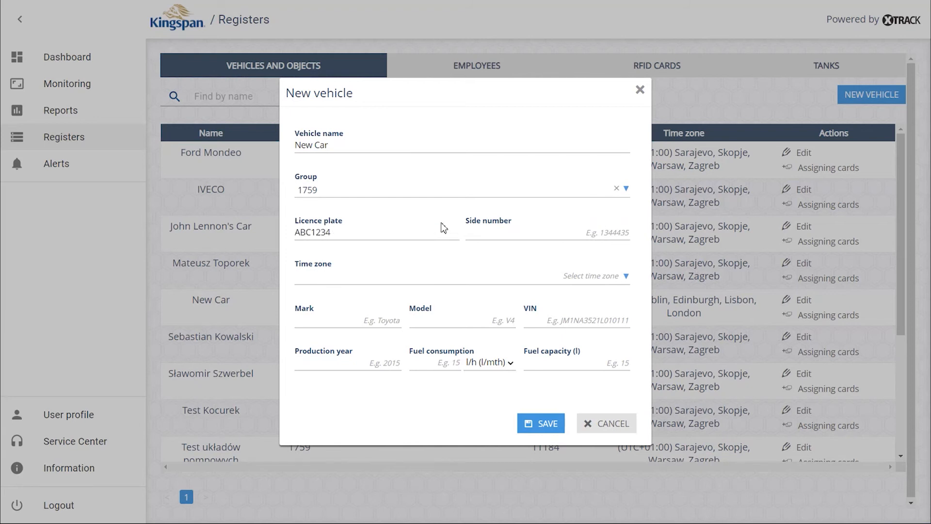
type("du")
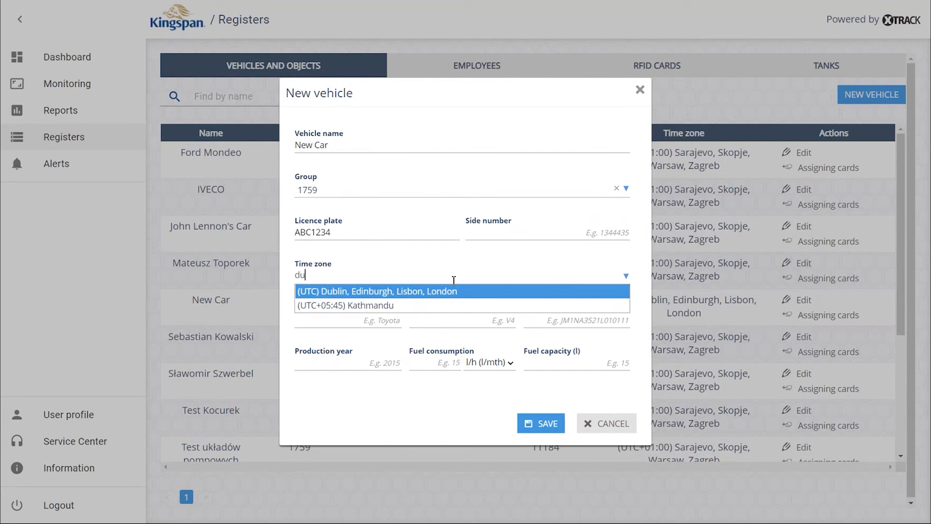
left_click(377, 291)
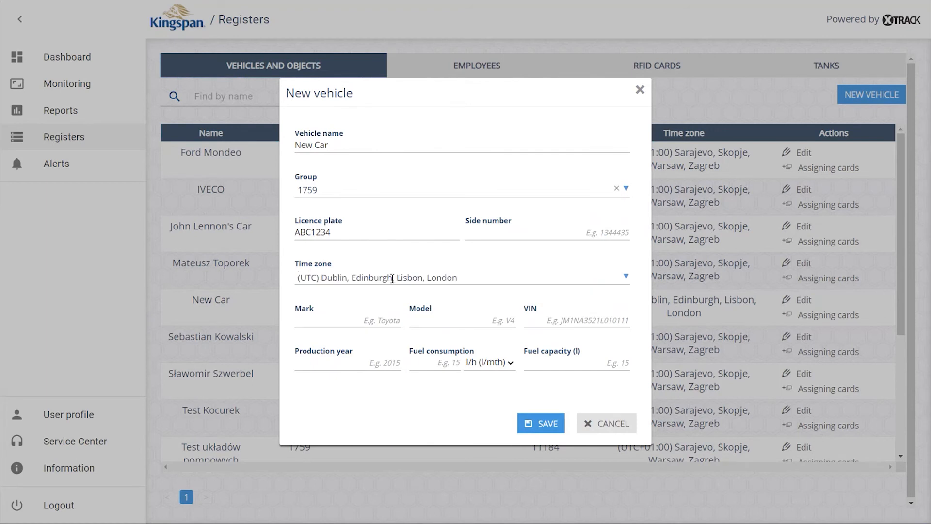
mouse_move(371, 359)
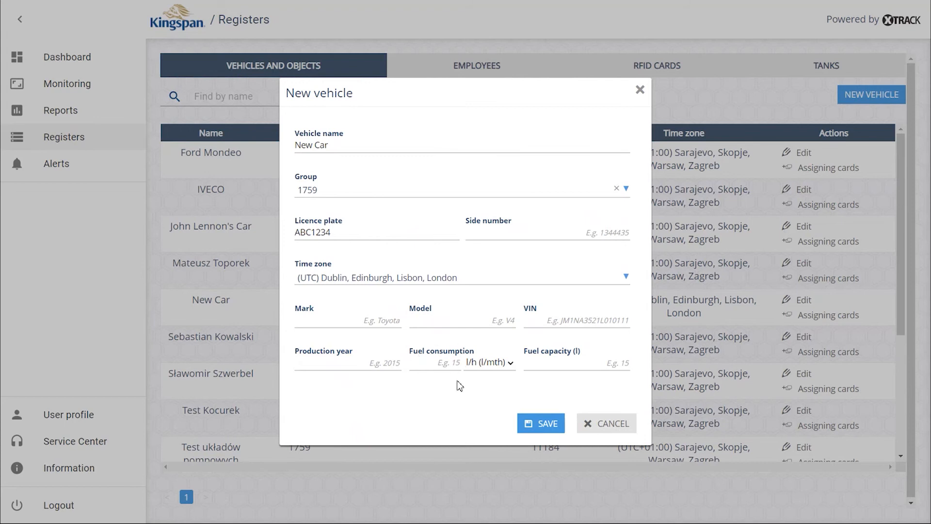
mouse_move(490, 382)
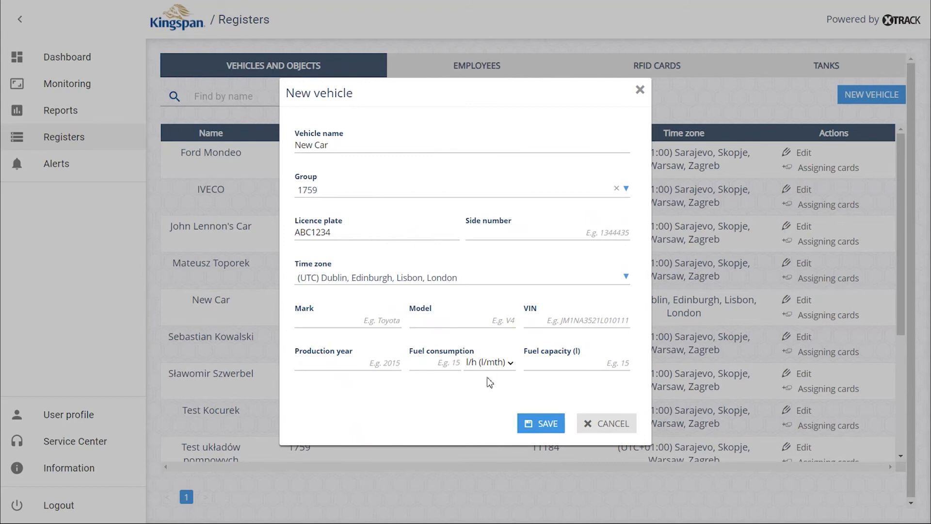
type("7")
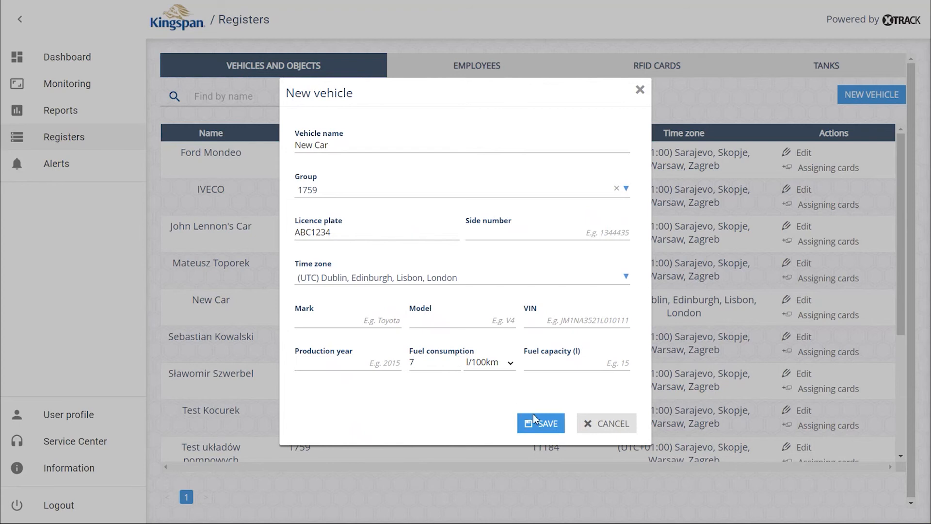
Save New Car to the vehicle list and discard the duplicate form
left_click(541, 423)
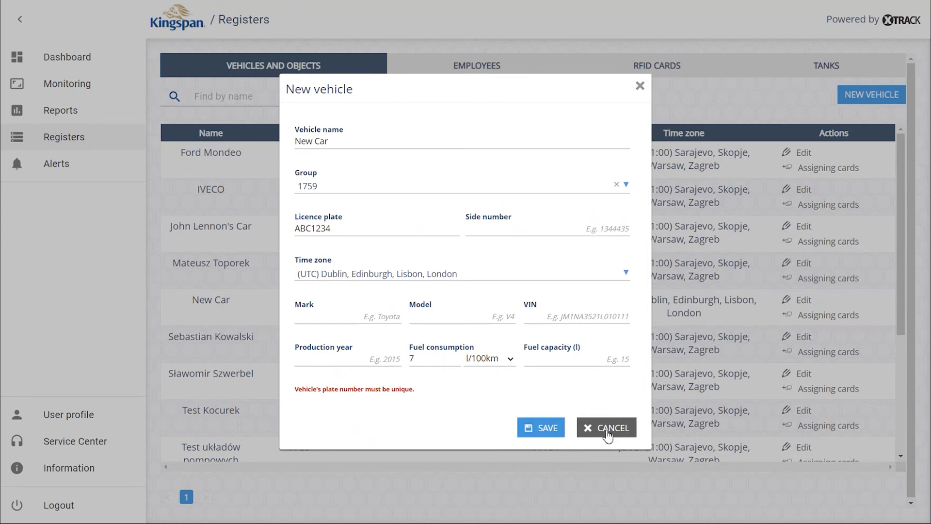
left_click(607, 427)
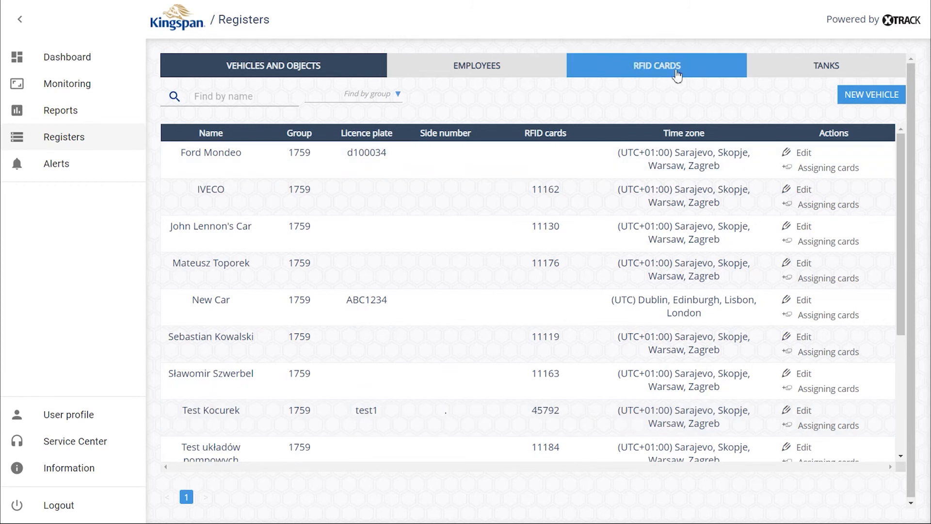
left_click(656, 65)
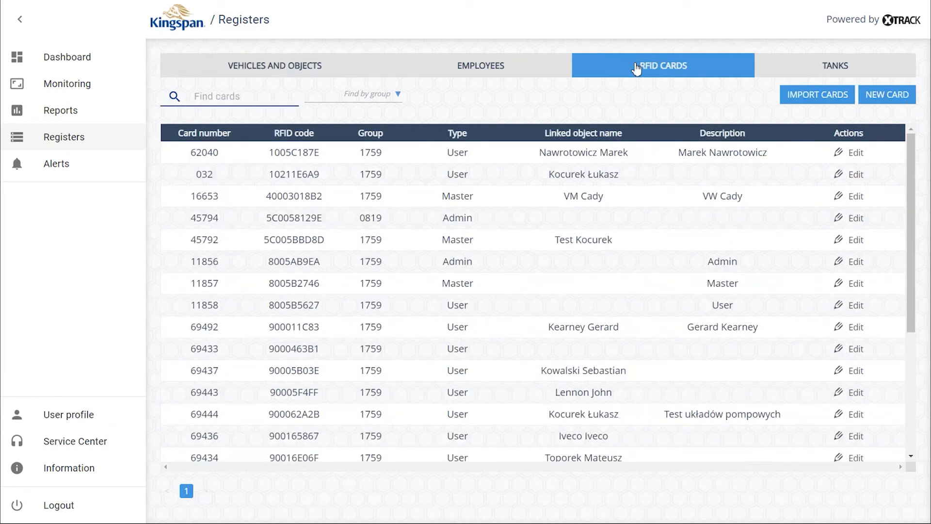
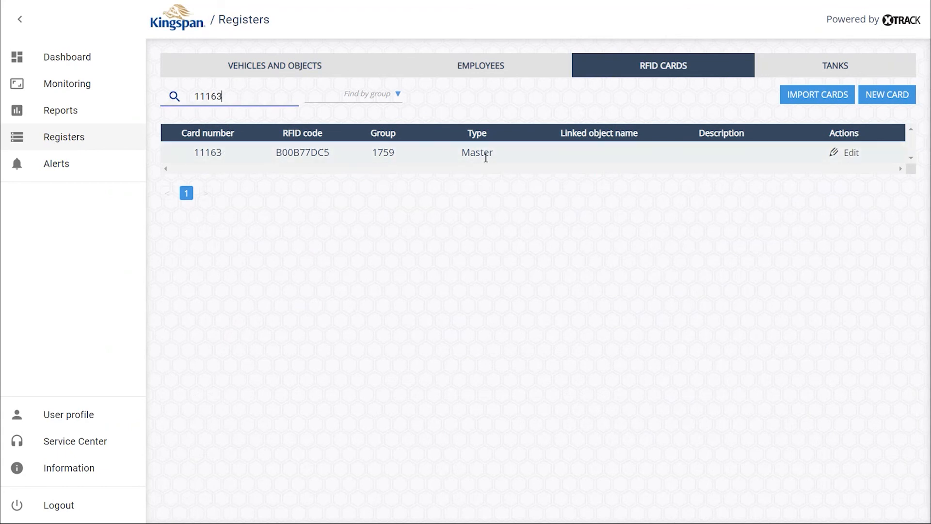
mouse_move(543, 166)
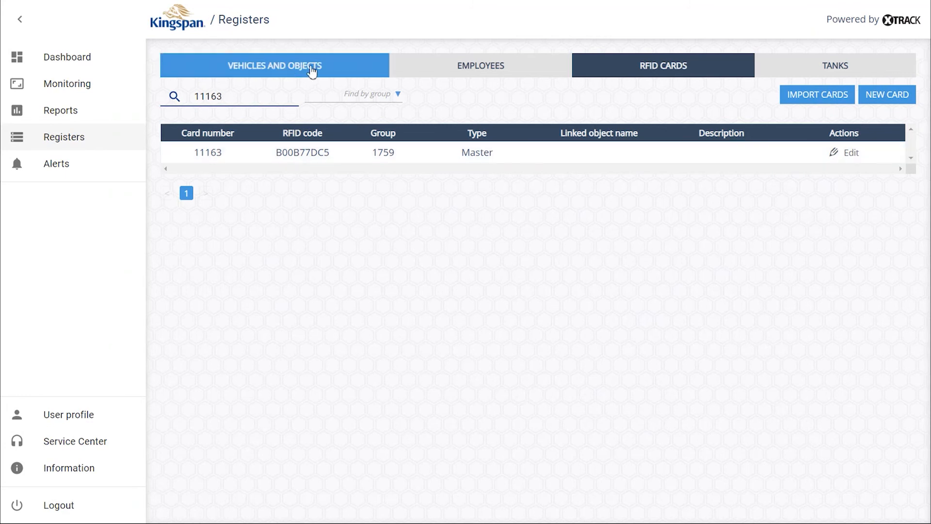
left_click(273, 65)
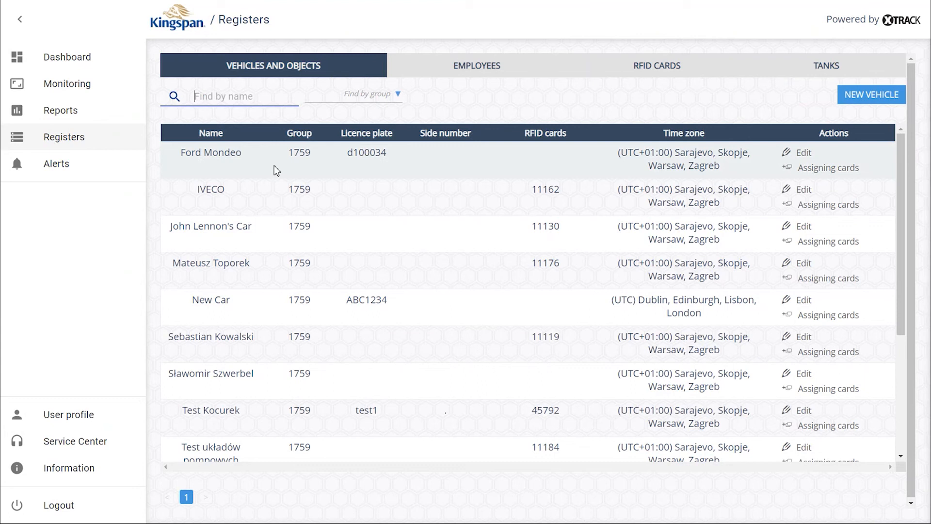
mouse_move(828, 168)
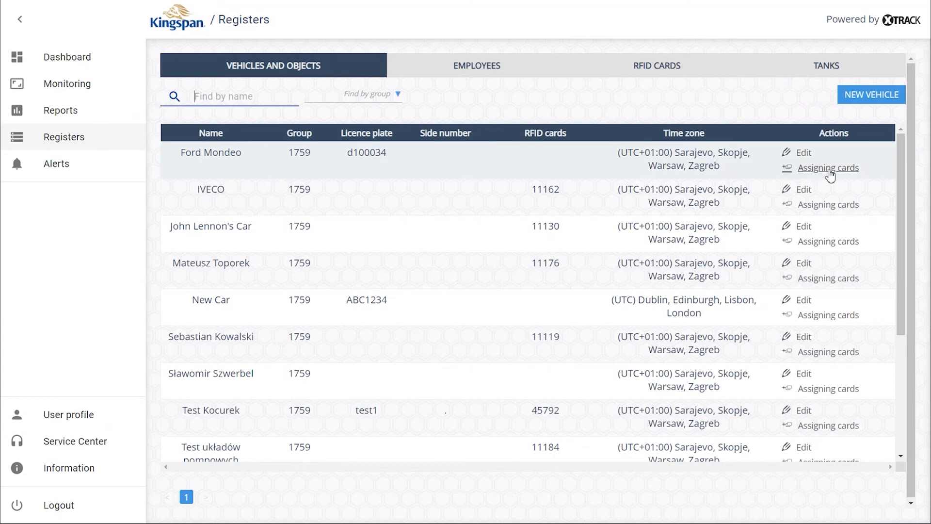
left_click(828, 168)
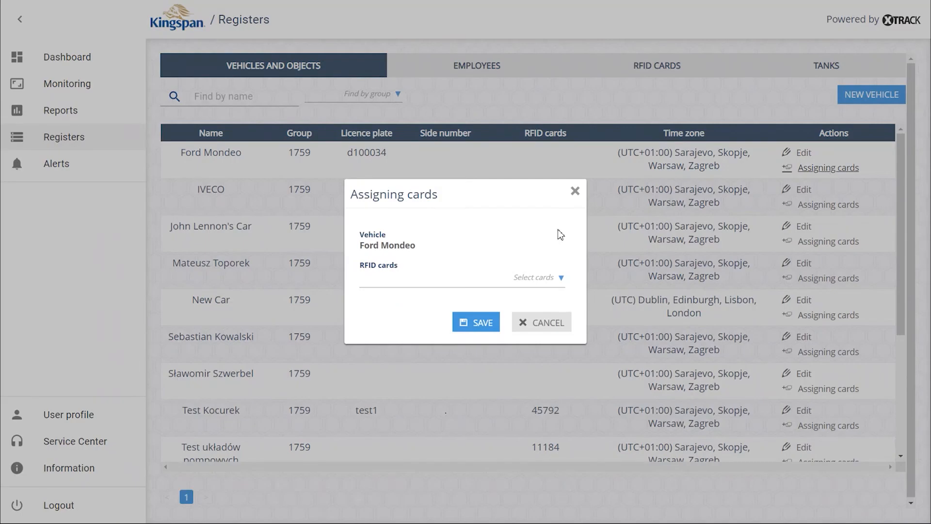
type("1")
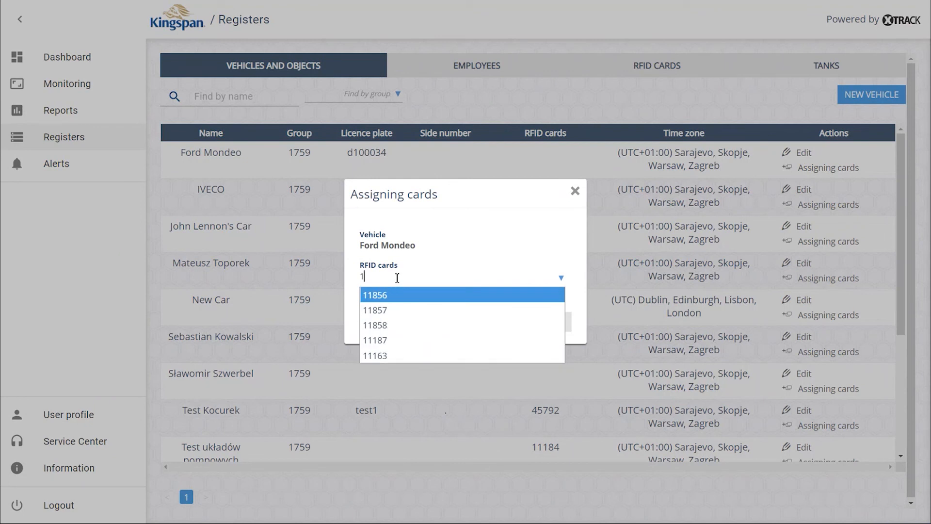
left_click(375, 355)
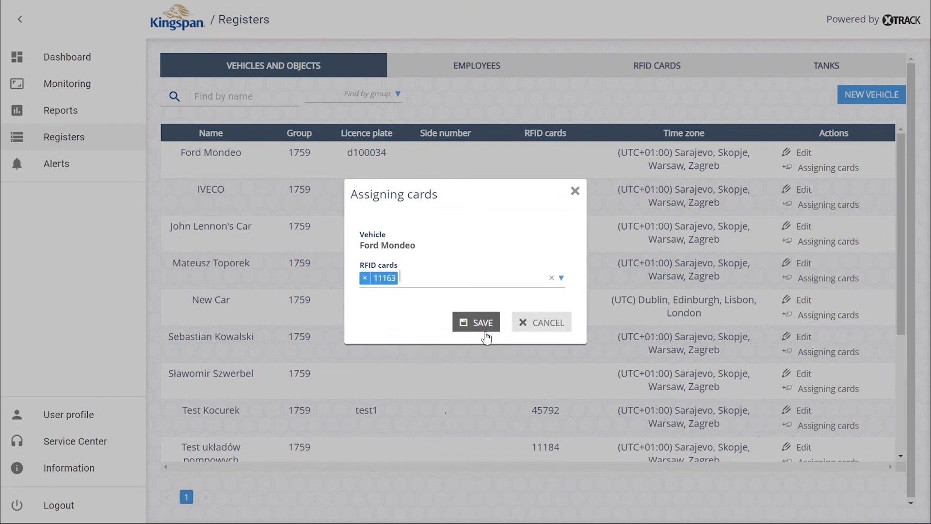
left_click(476, 322)
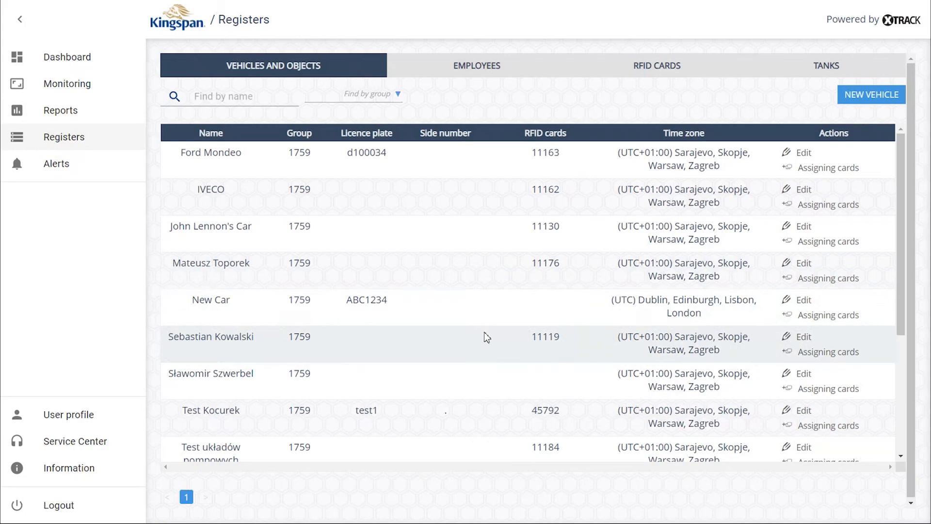
mouse_move(567, 157)
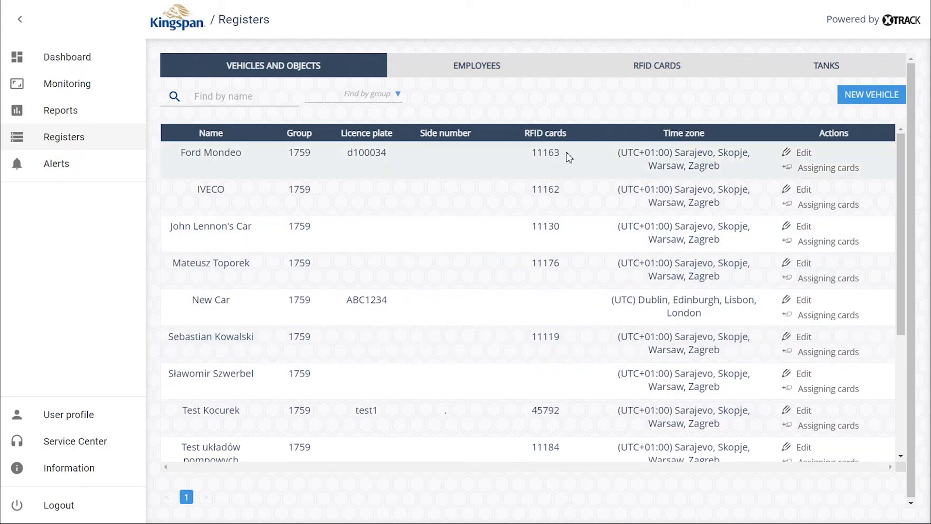
mouse_move(569, 173)
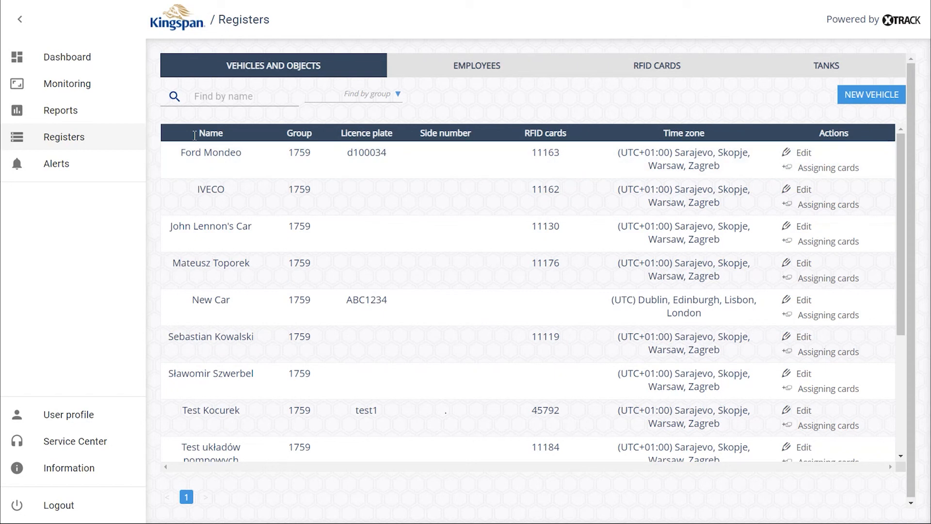
mouse_move(261, 157)
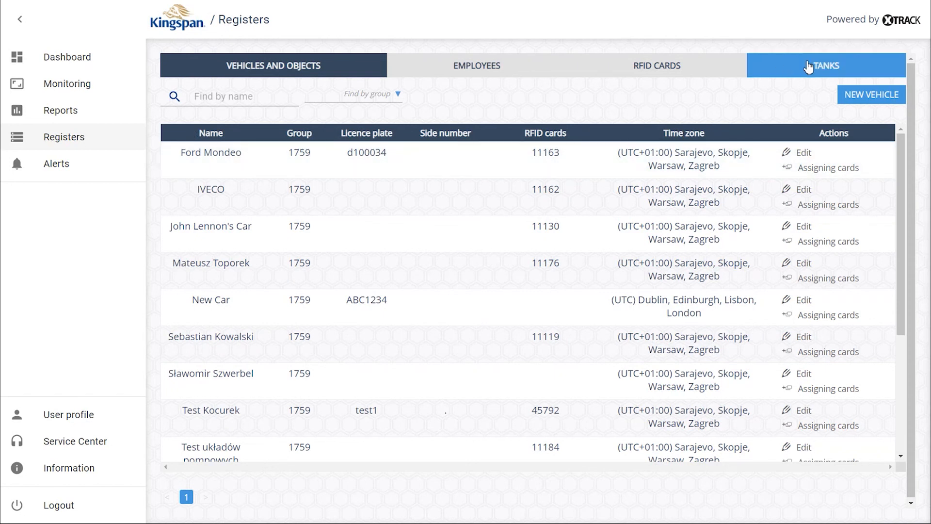
Synchronize Kingspan Rok1759's cards, re-adding Group 1759 alongside 0819, and save
left_click(825, 65)
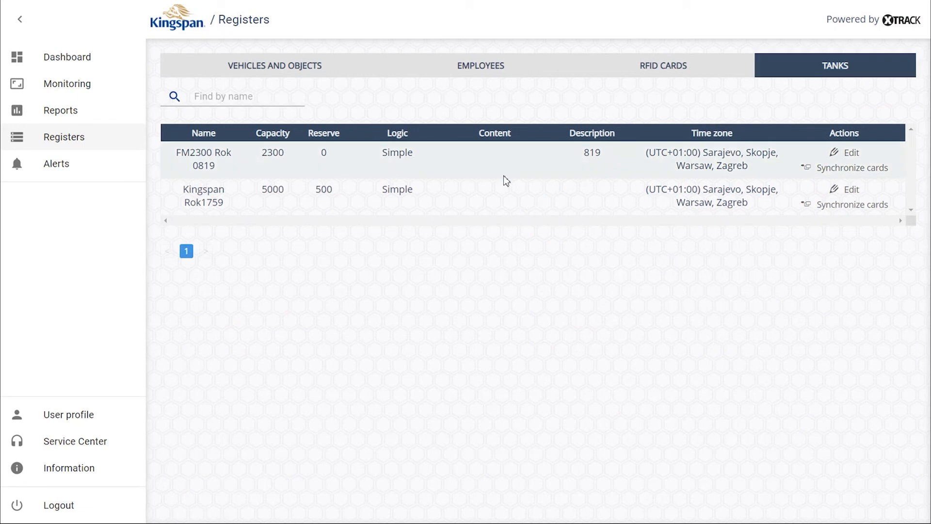
left_click(854, 205)
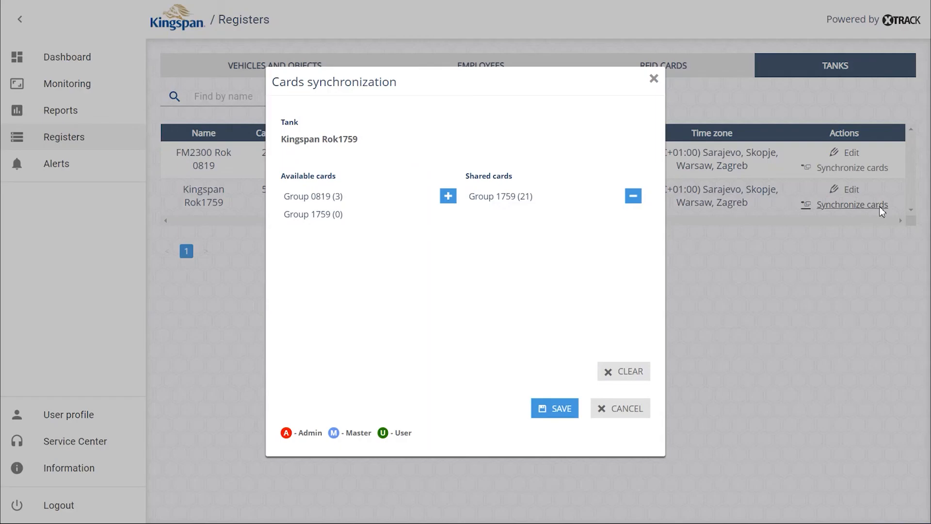
left_click(633, 196)
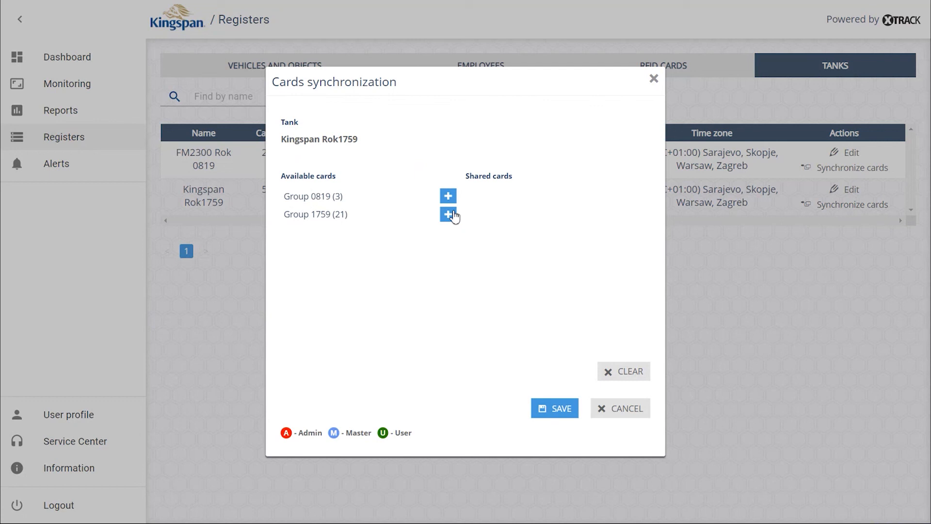
left_click(448, 214)
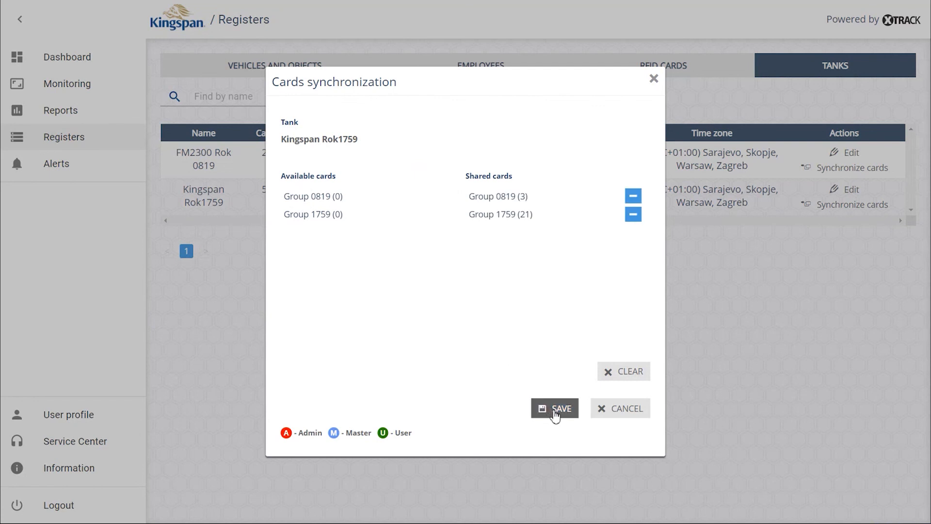
left_click(553, 408)
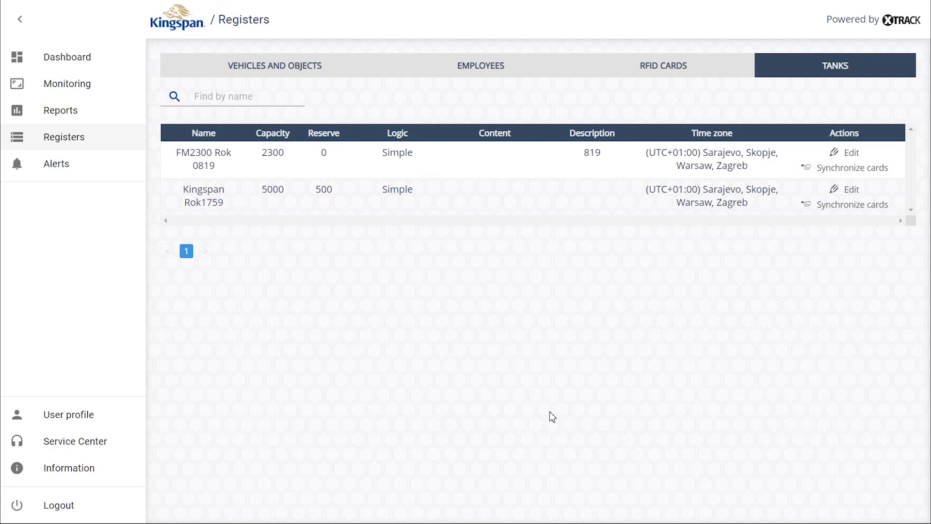